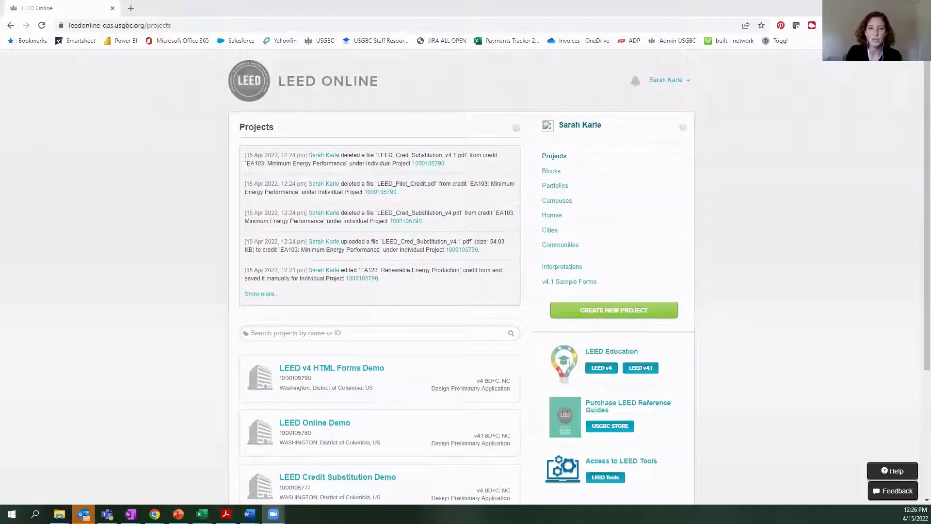
mouse_move(211, 301)
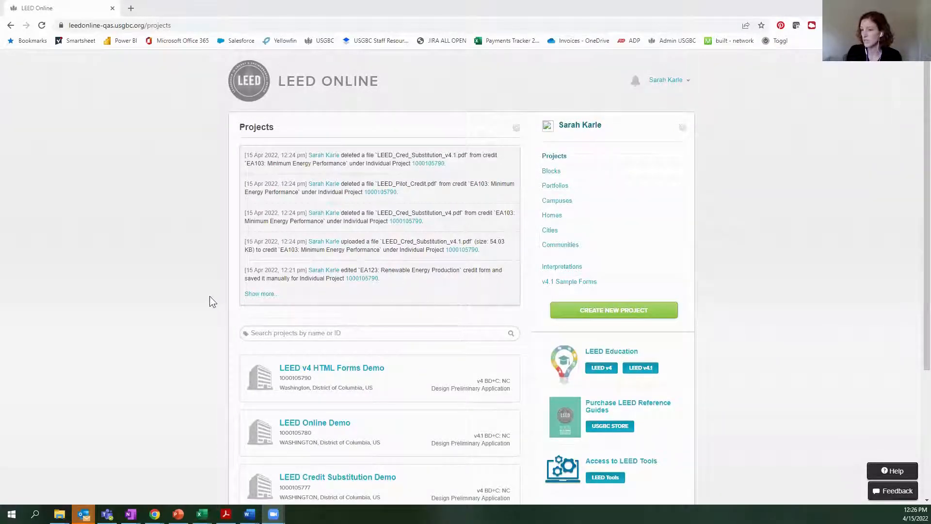
Step: Open the LEED v4 HTML Forms Demo project from the Projects dashboard
scroll("down", 3)
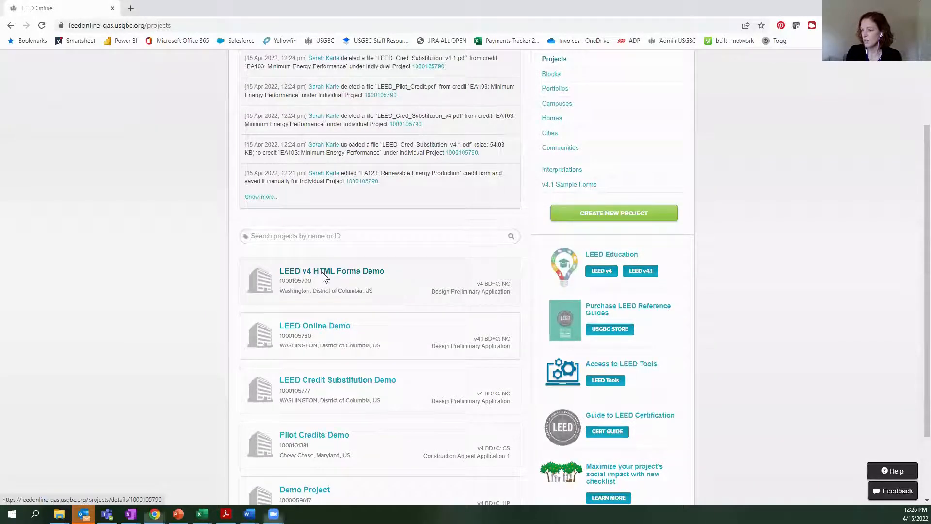
left_click(332, 270)
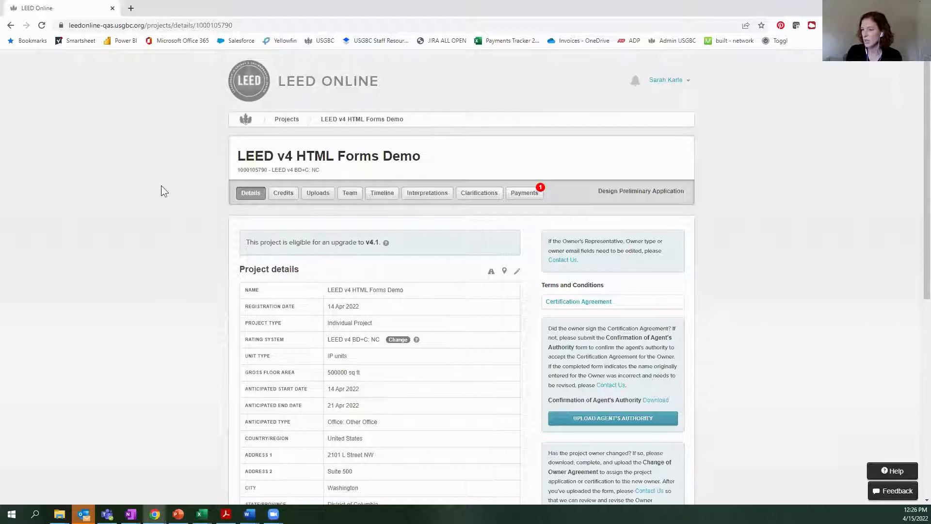
mouse_move(339, 140)
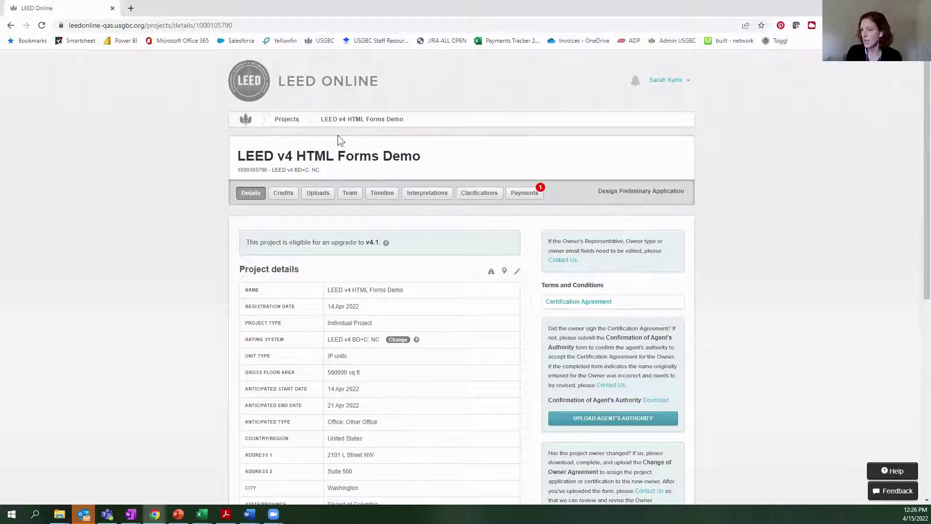
Step: Show the project's credits and expand Minimum Energy Performance under Energy and Atmosphere
left_click(283, 192)
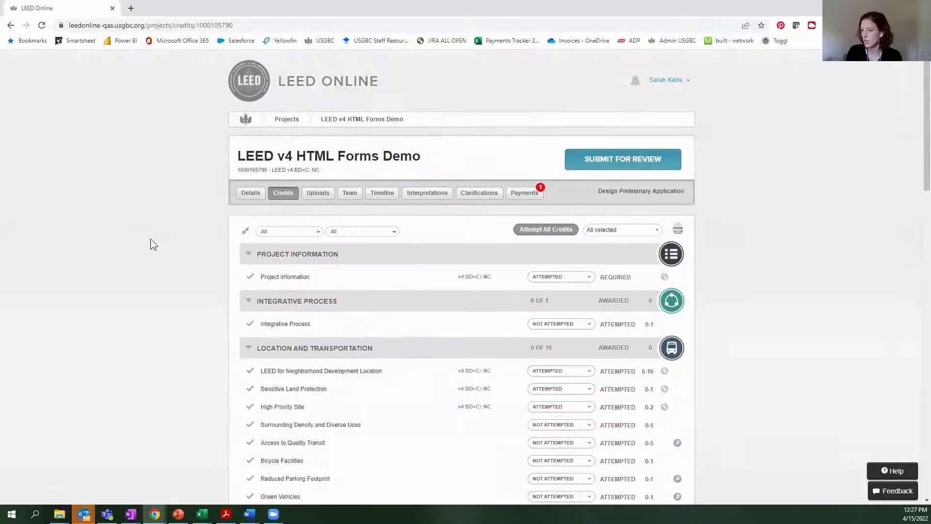
scroll("down", 3)
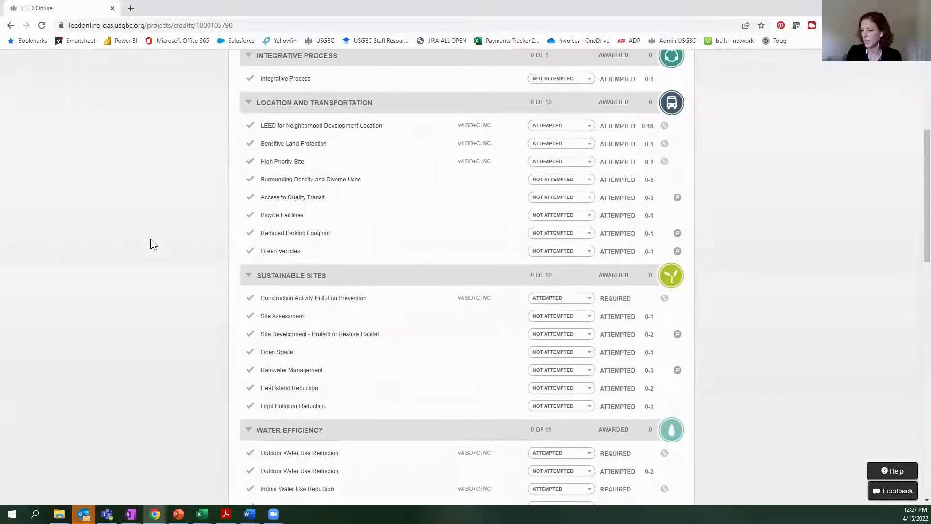
scroll("down", 3)
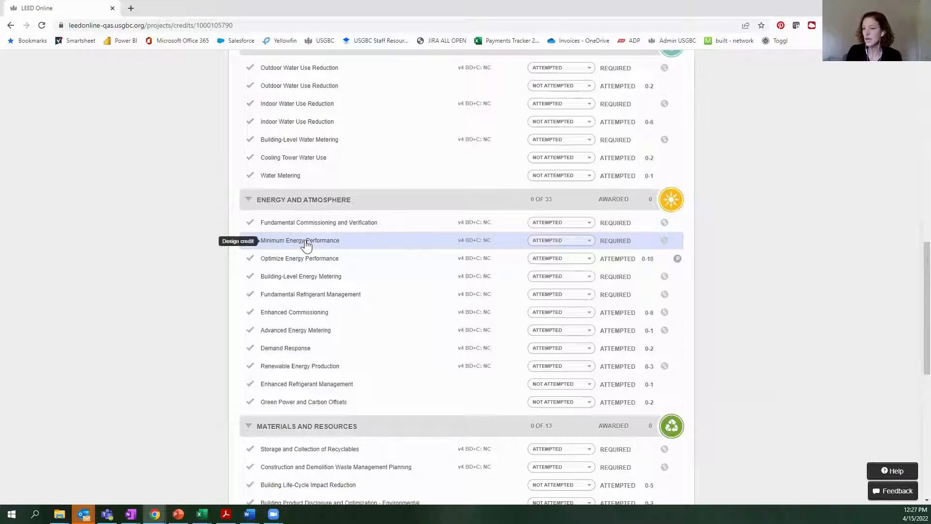
left_click(306, 243)
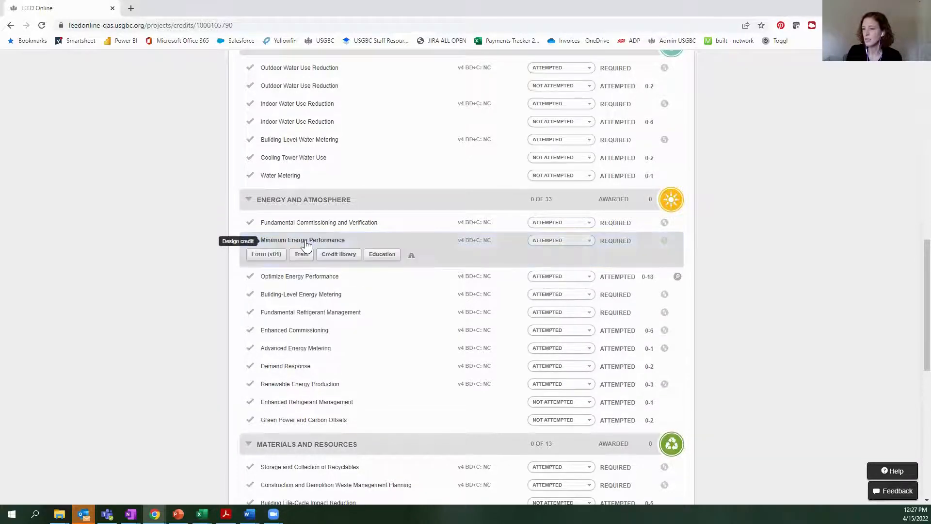
Step: In the Minimum Energy Performance form, try Options 1 and 2, then settle on Option 3 (Core Performance Guide)
left_click(265, 254)
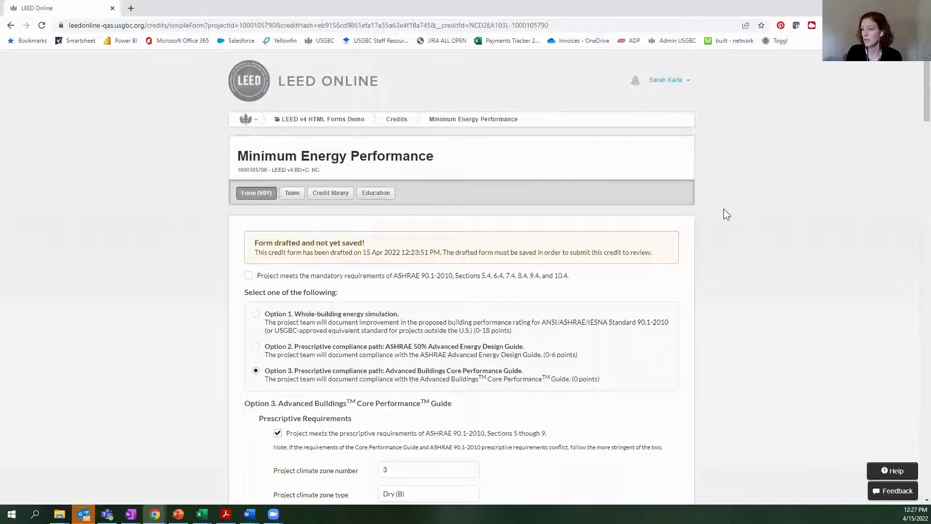
scroll("down", 3)
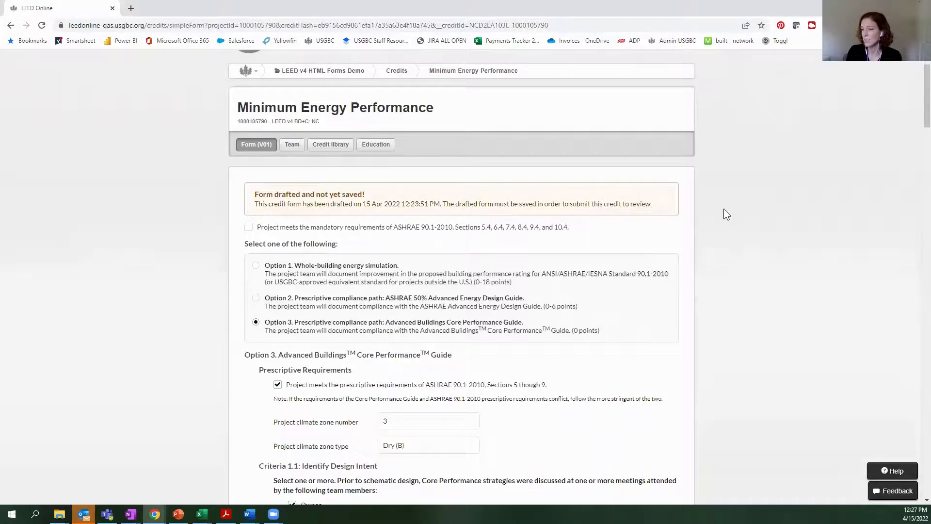
mouse_move(258, 269)
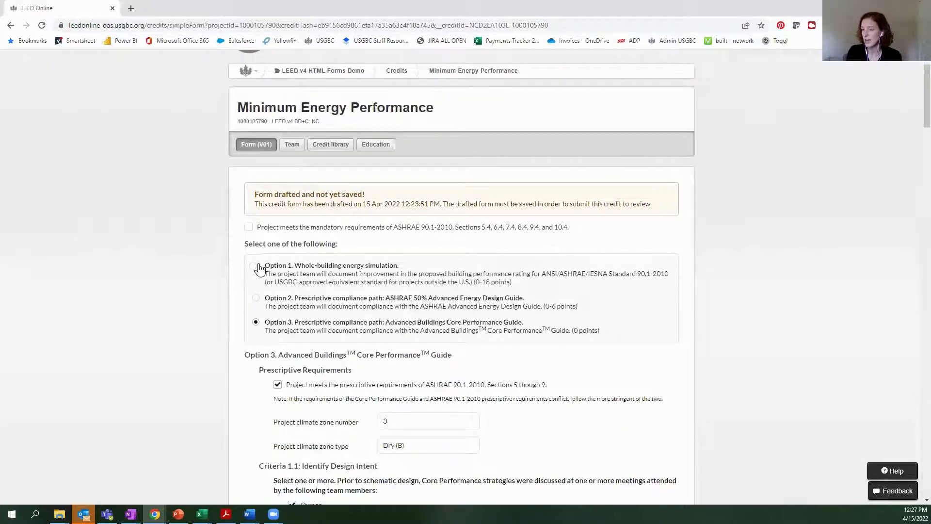
left_click(256, 264)
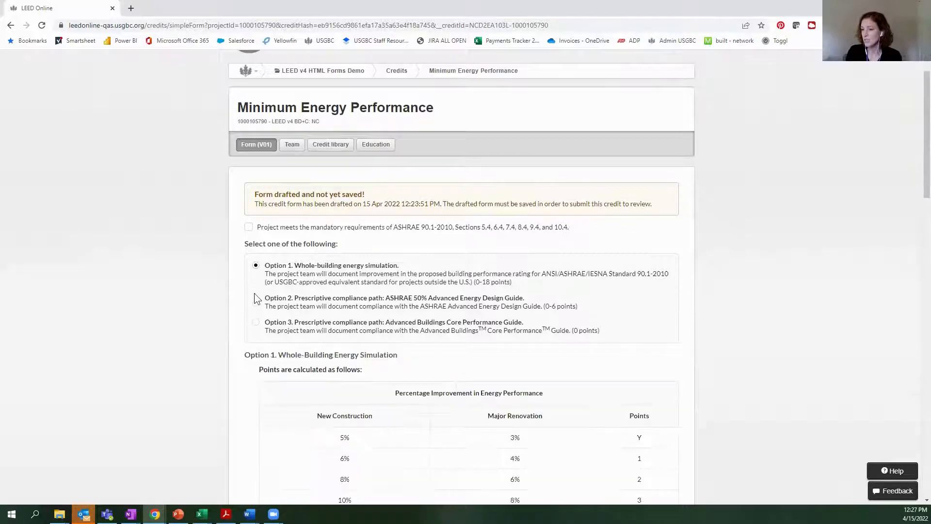
left_click(256, 298)
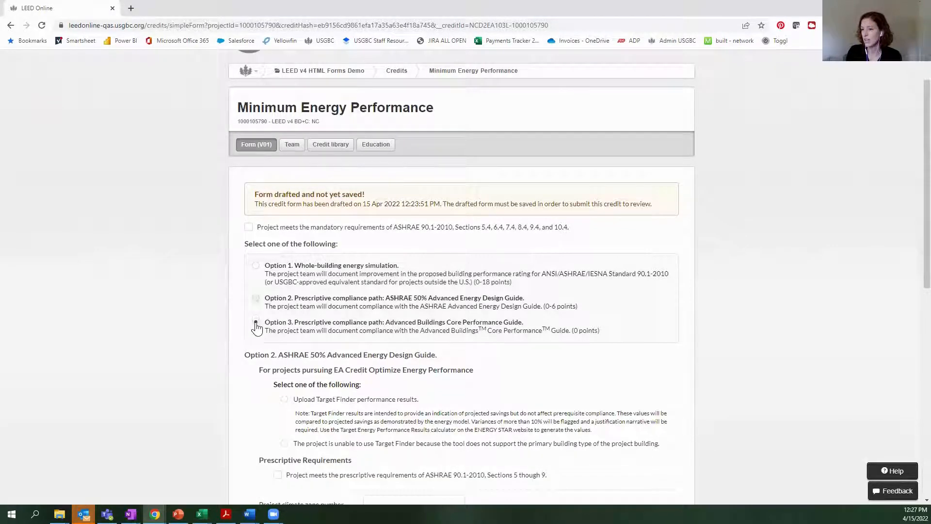
left_click(256, 324)
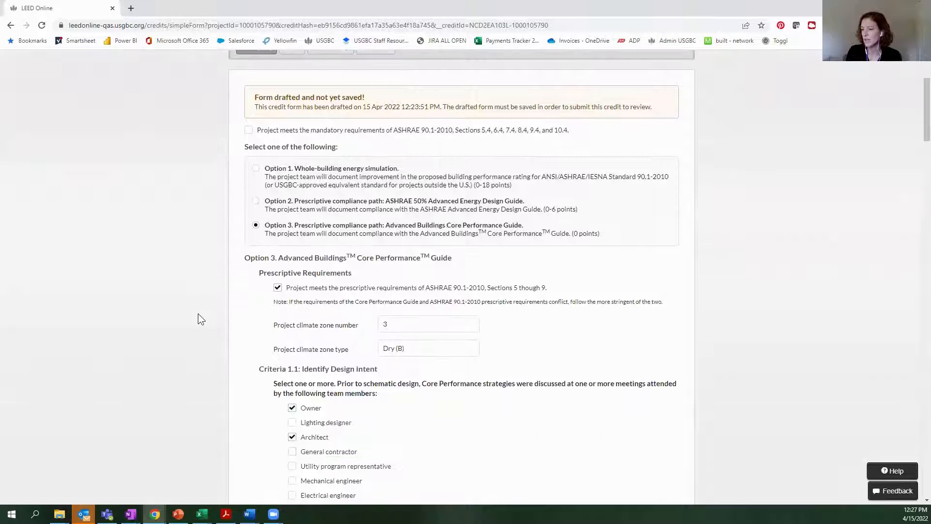
Step: Set the climate zone to 4 with climate zone type Moist (A)
scroll("down", 3)
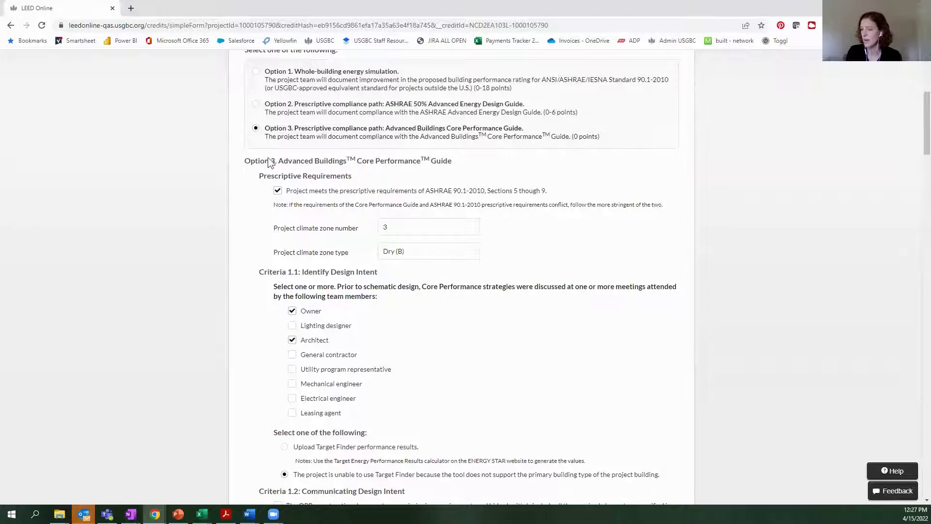
left_click(429, 227)
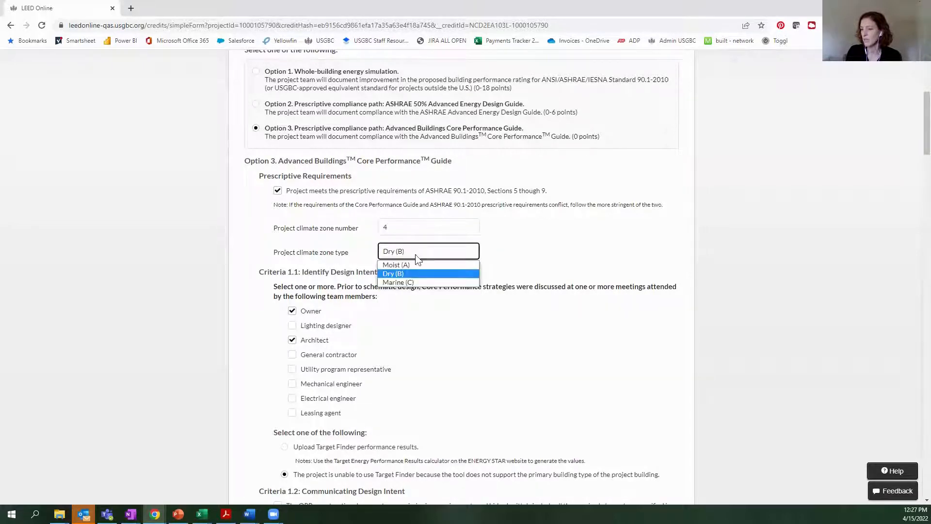
left_click(396, 264)
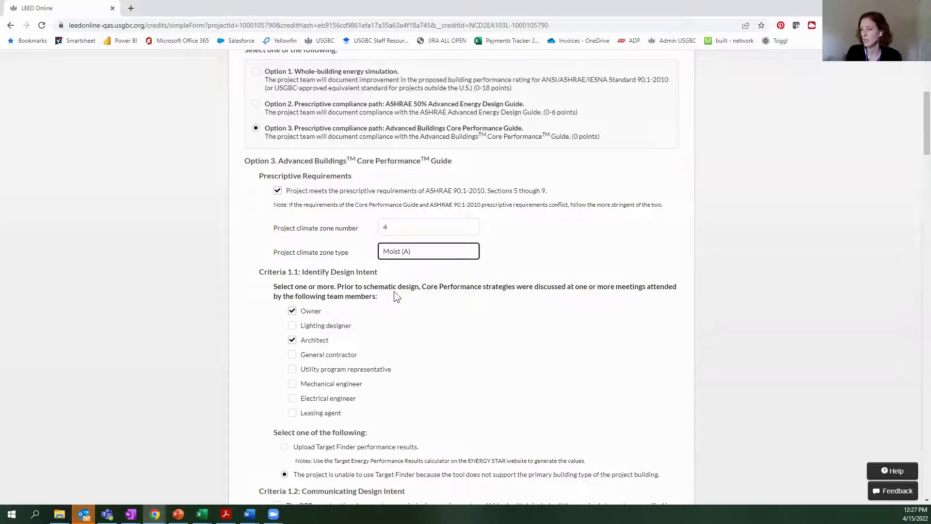
scroll("down", 3)
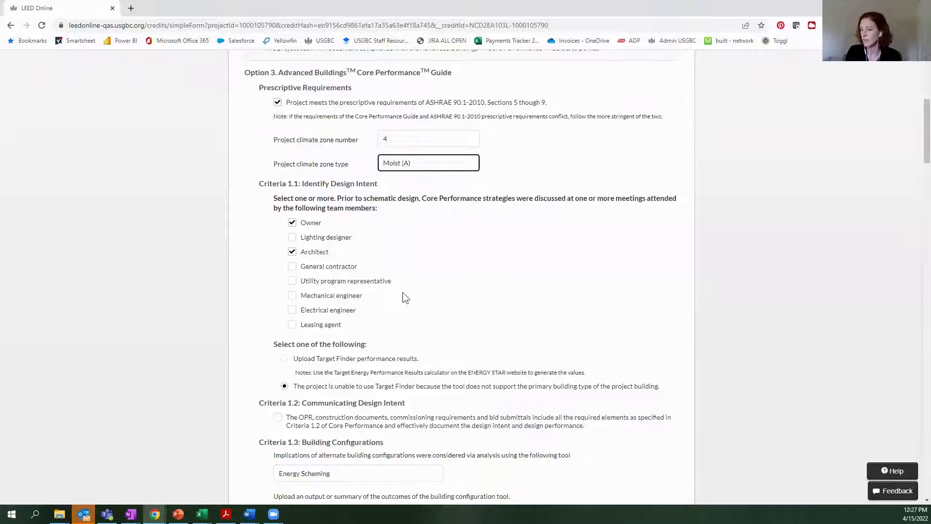
scroll("down", 3)
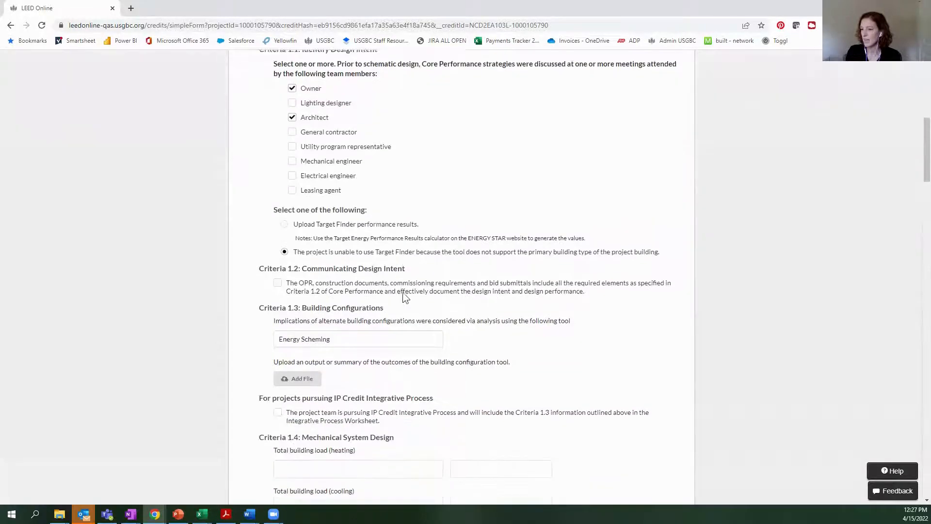
Step: Upload both LEED_Cred_Substitution PDFs to the Building Configurations criterion
scroll("down", 3)
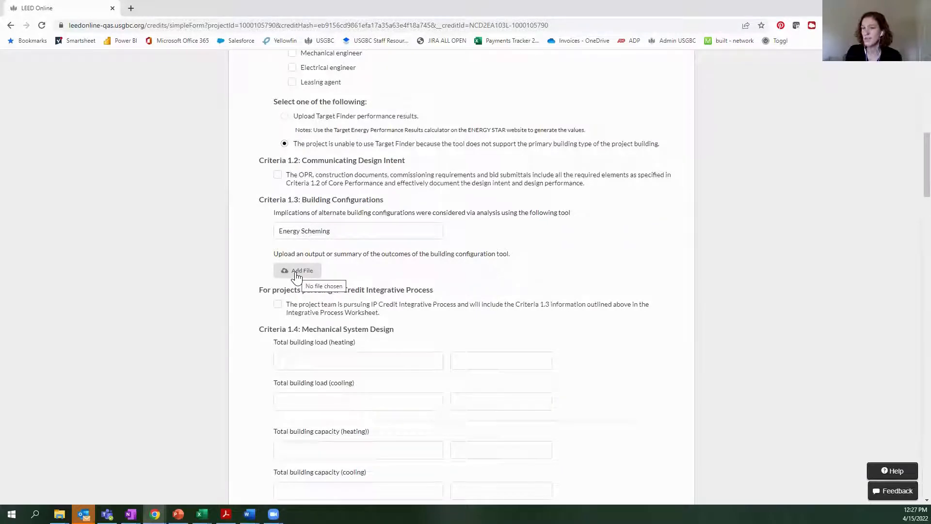
mouse_move(329, 275)
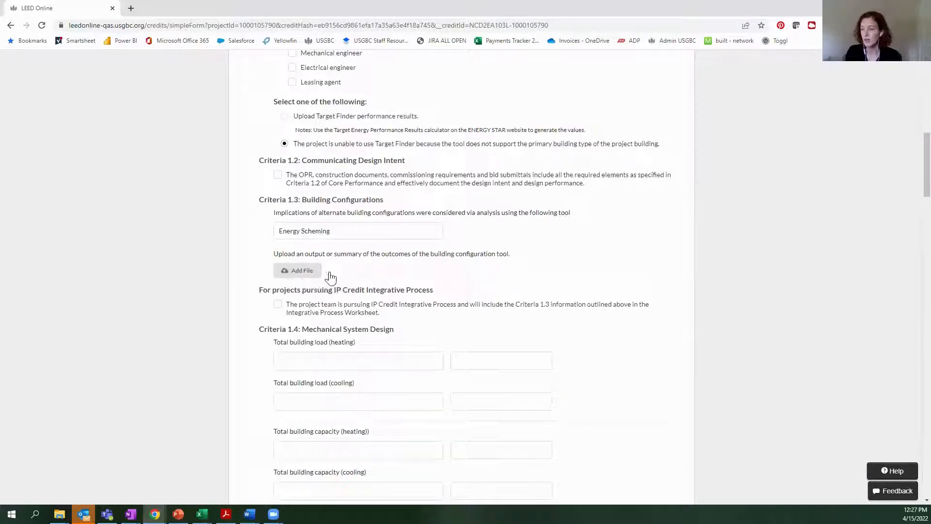
left_click(296, 269)
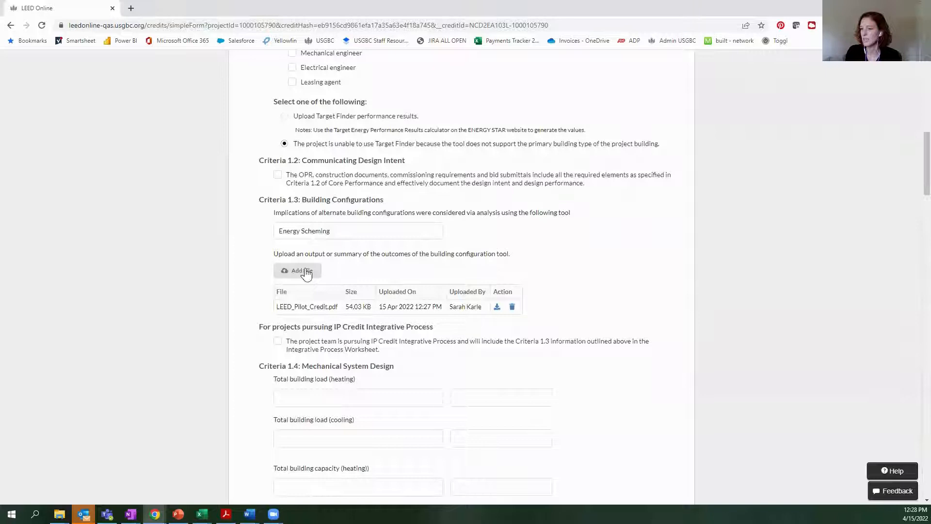
left_click(297, 269)
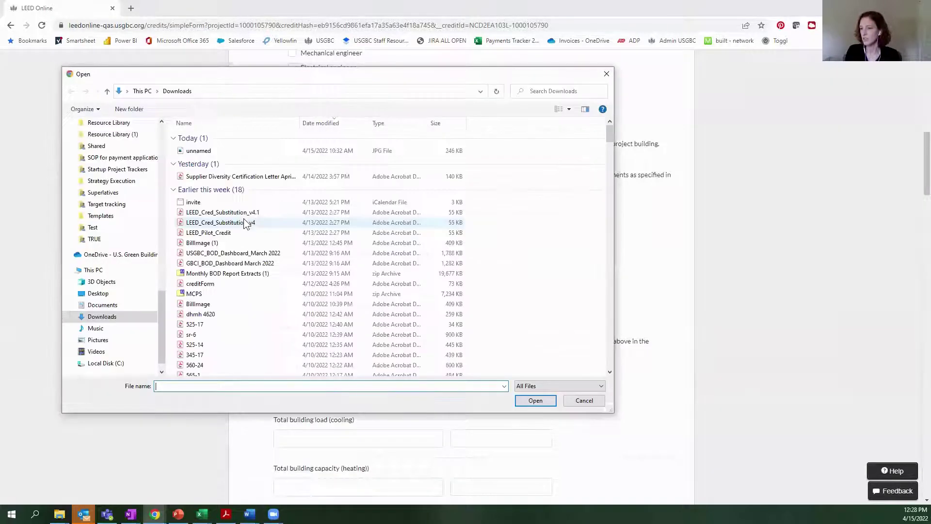
left_click(222, 212)
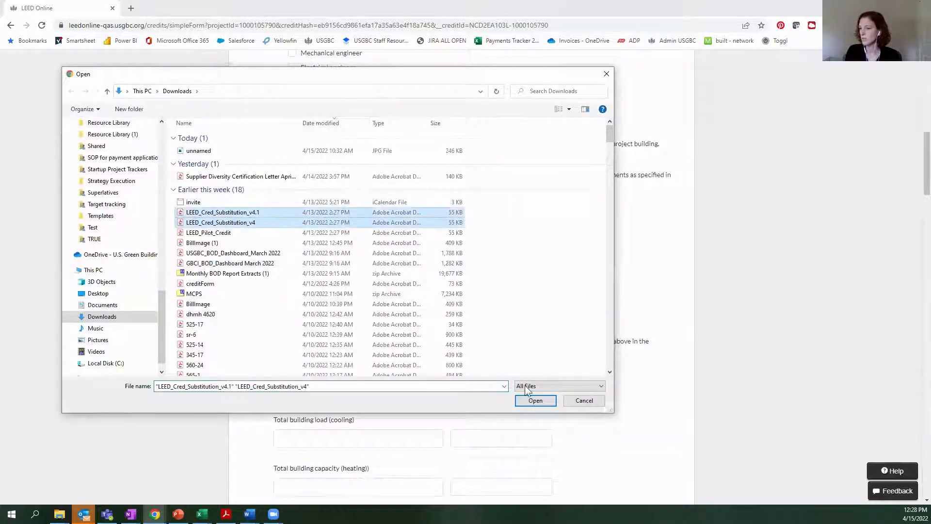
left_click(535, 401)
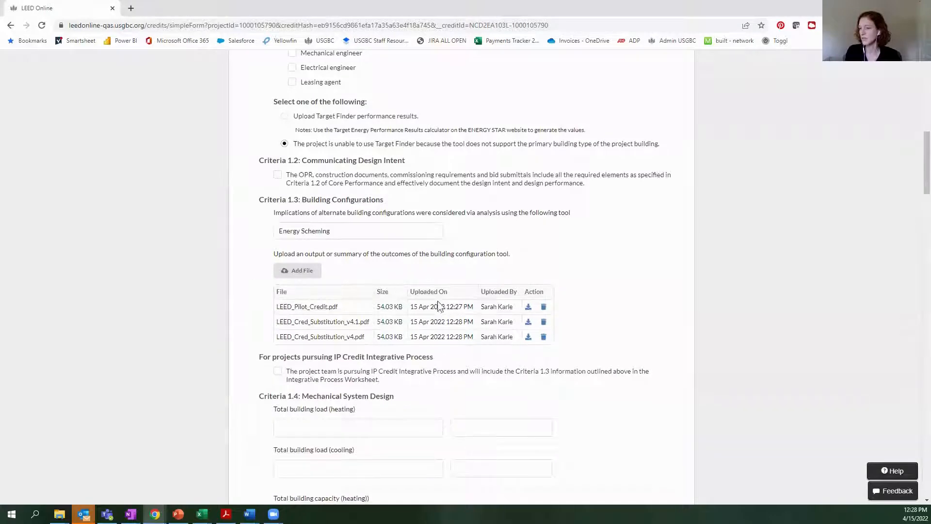
mouse_move(331, 275)
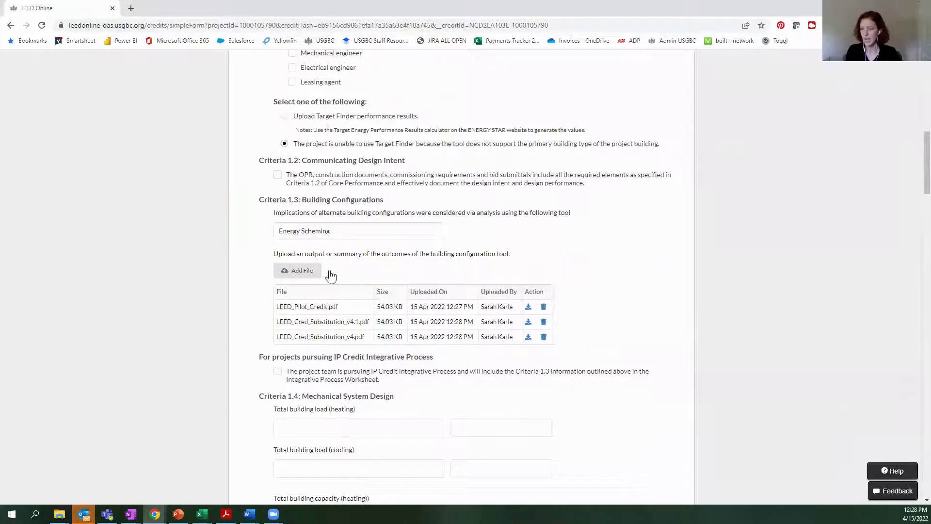
Step: Delete the LEED_Pilot_Credit.pdf upload and confirm
left_click(543, 306)
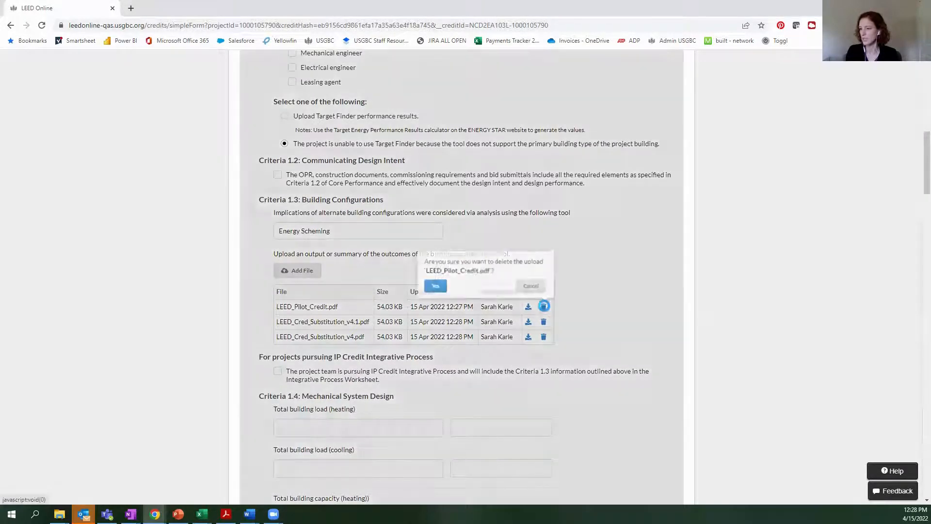
left_click(435, 285)
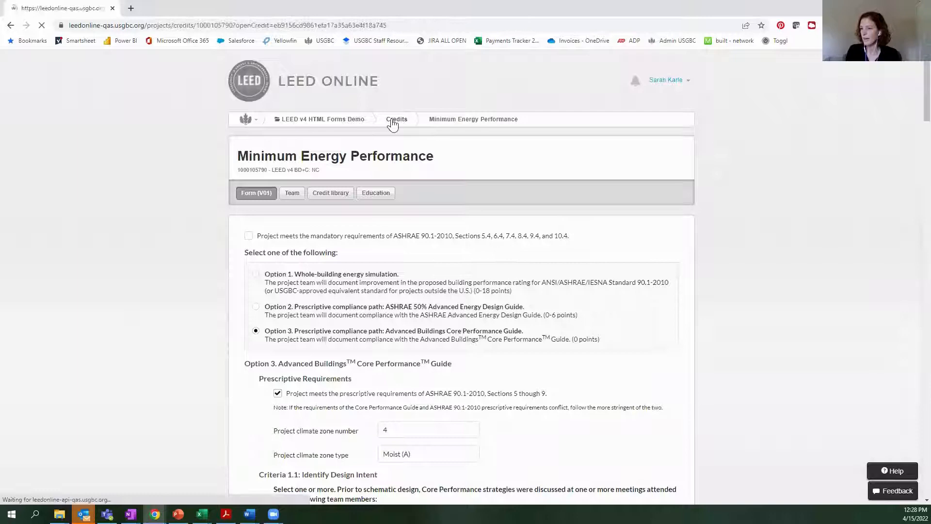
Step: In the Renewable Energy Production form, add a Geothermal heating row with Purchased hot water backup in MWh
left_click(396, 118)
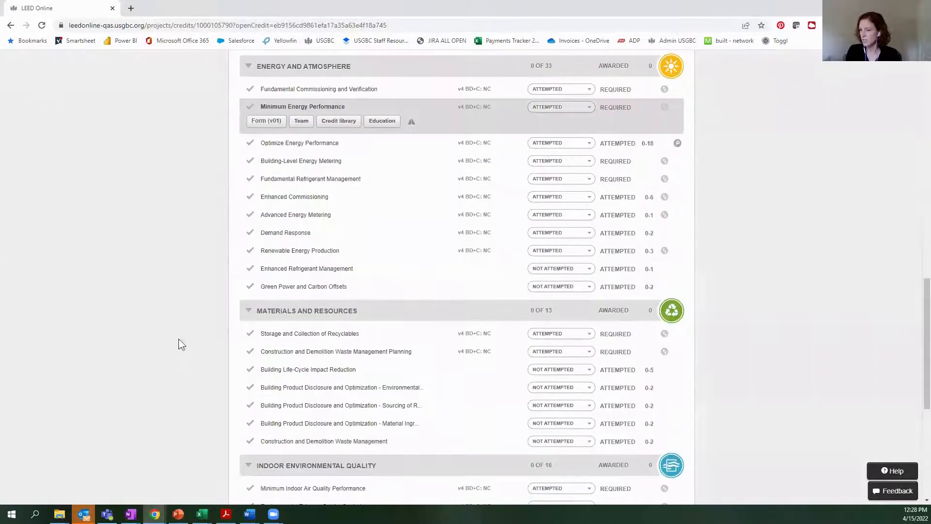
mouse_move(303, 254)
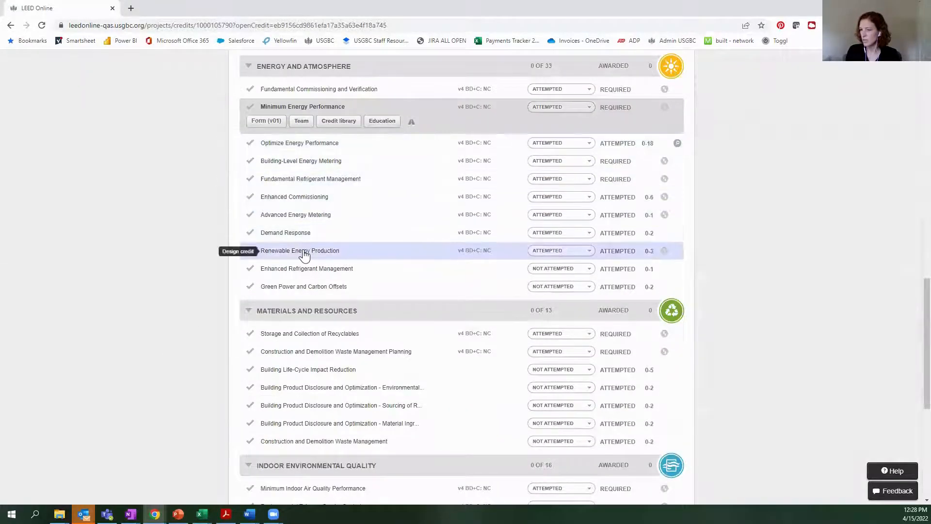
left_click(304, 250)
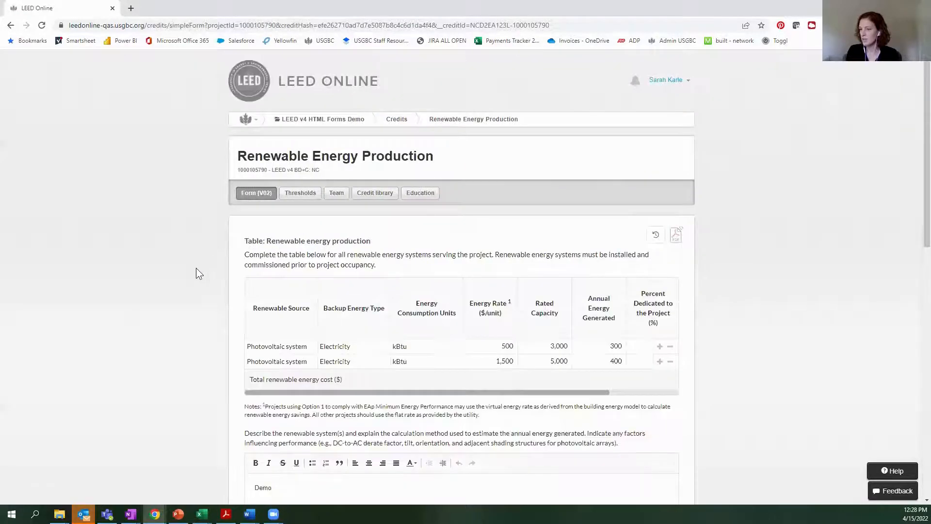
scroll("down", 3)
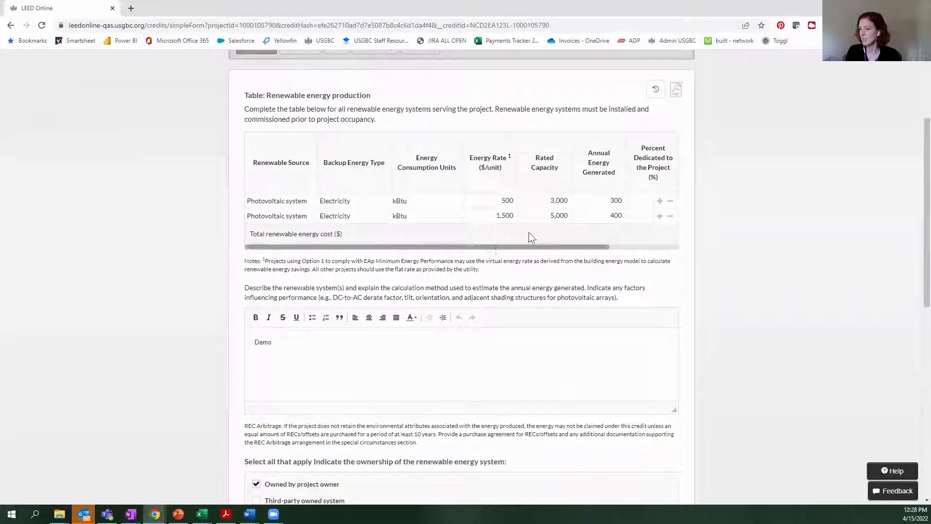
mouse_move(659, 215)
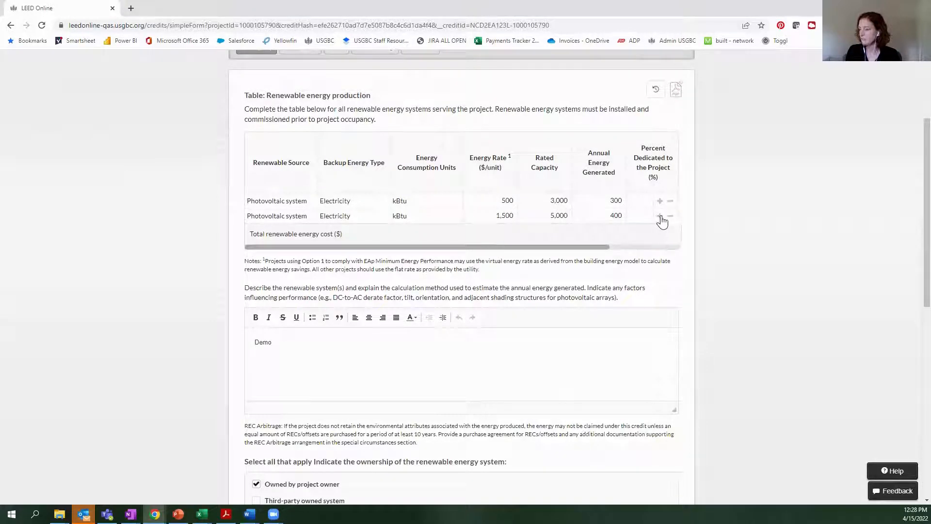
left_click(659, 215)
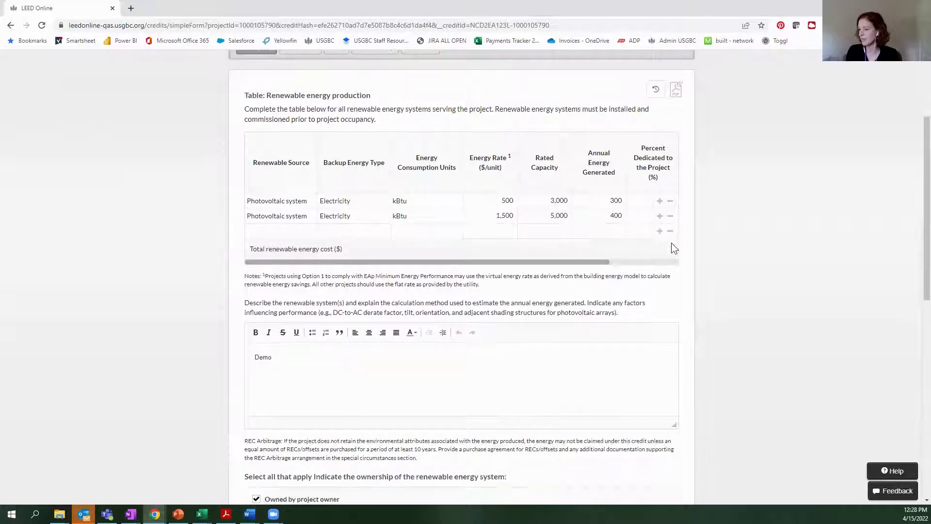
left_click(279, 231)
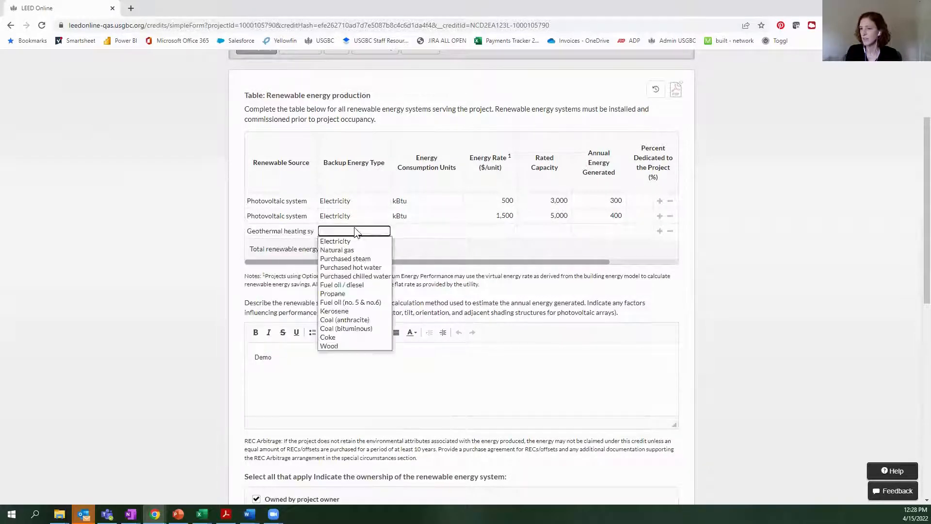
left_click(351, 267)
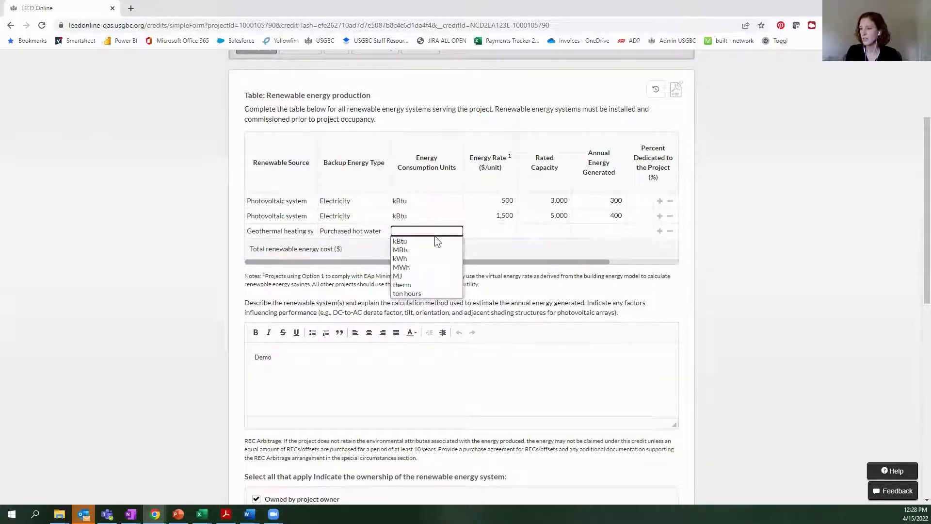
left_click(401, 267)
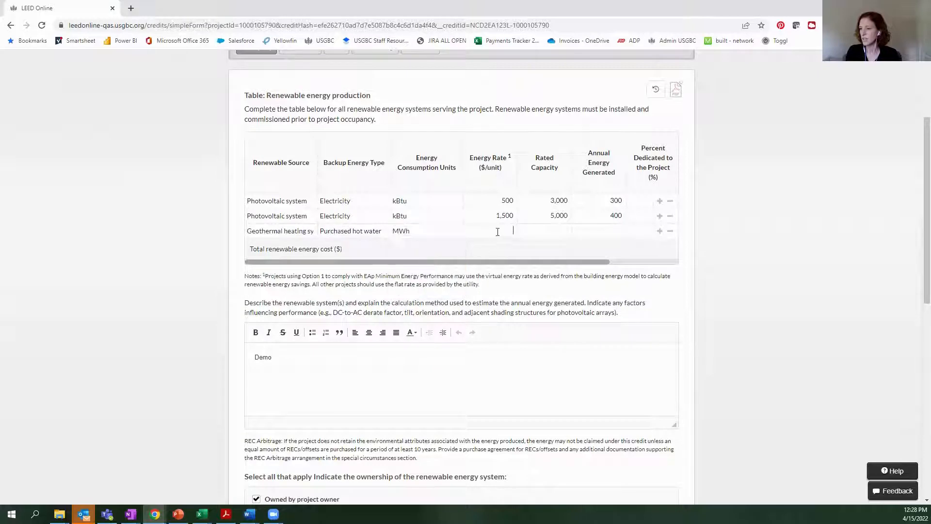
Step: Enter rate 5,000, capacity 500, 400 generated and 15%, giving offset 300,000 and total 472,500
type("500")
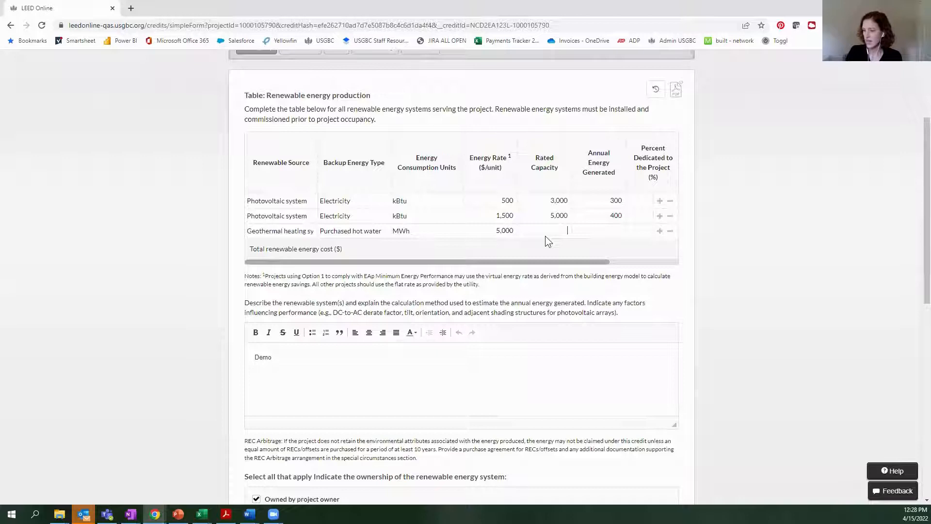
type("500")
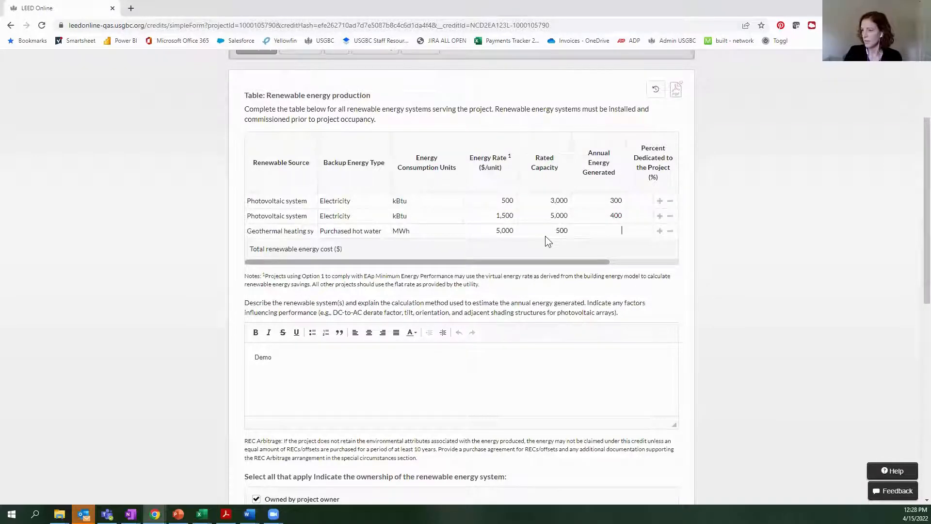
scroll("right", 3)
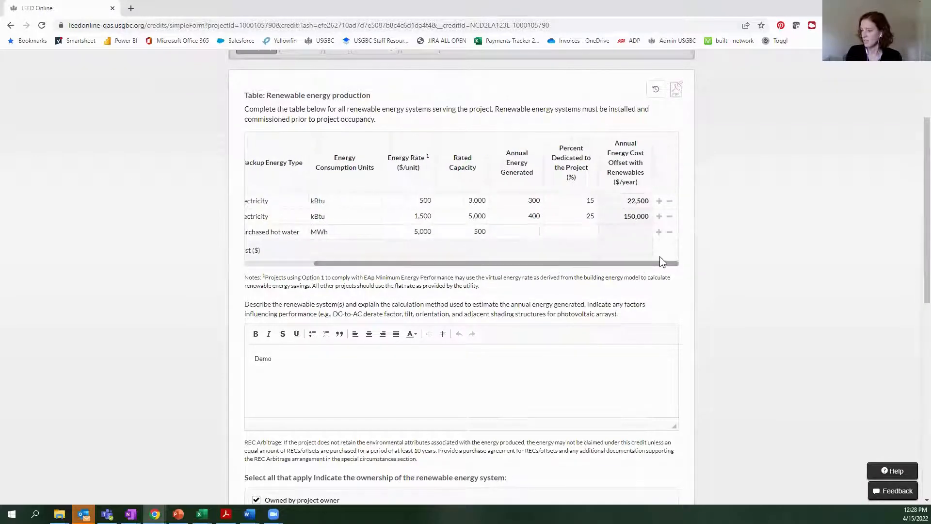
type("400")
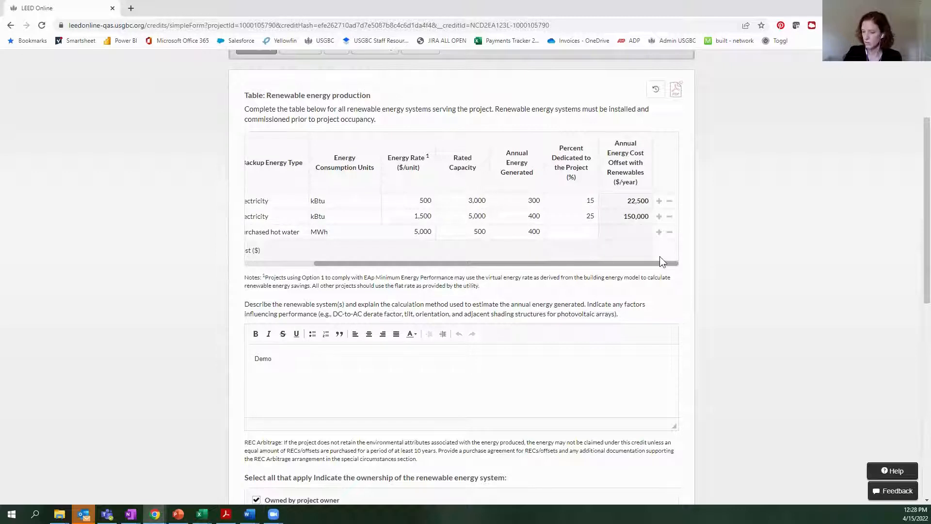
type("15")
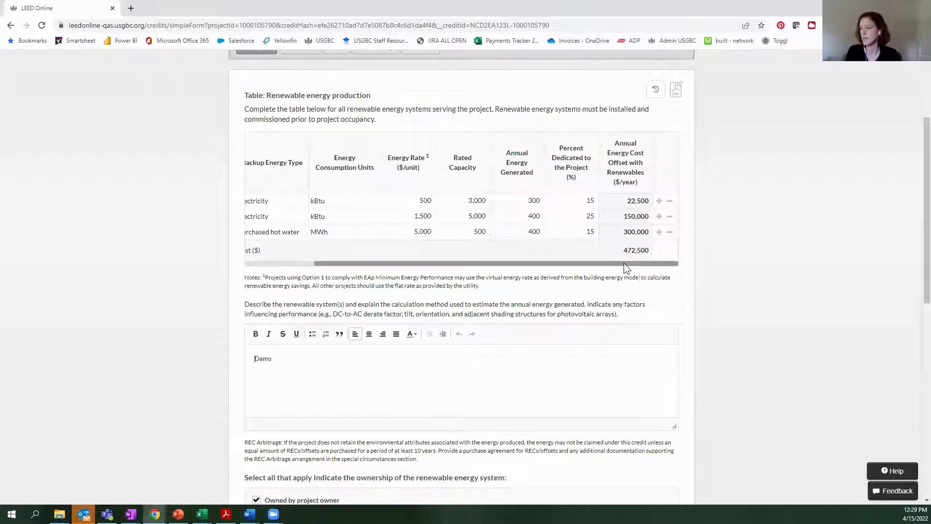
Step: Scroll to the form bottom to review ownership, simulation choice and the 15 Apr 2022 12:29:02 PM auto-draft note
scroll("down", 3)
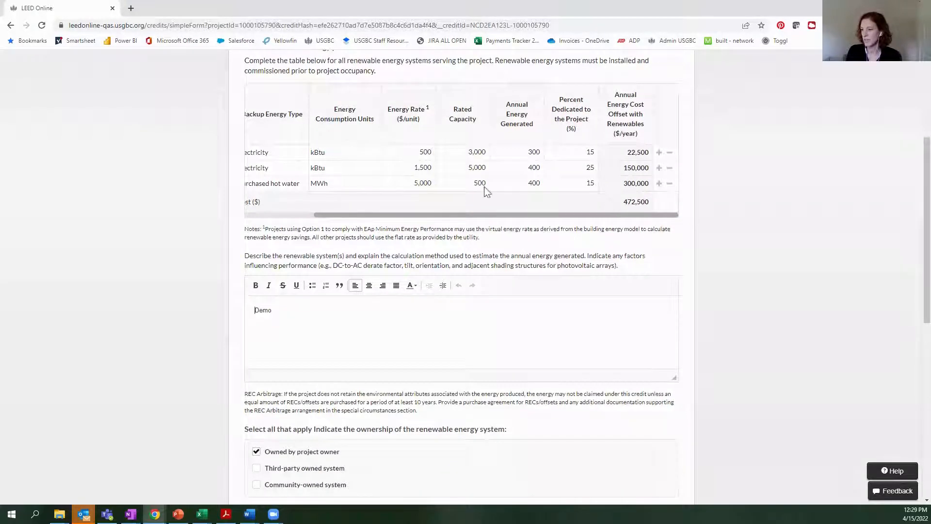
scroll("down", 3)
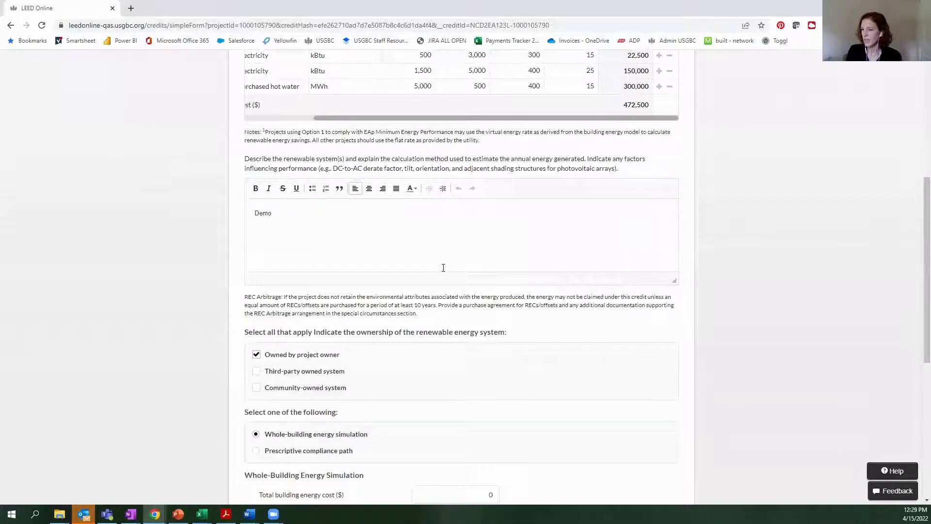
scroll("down", 3)
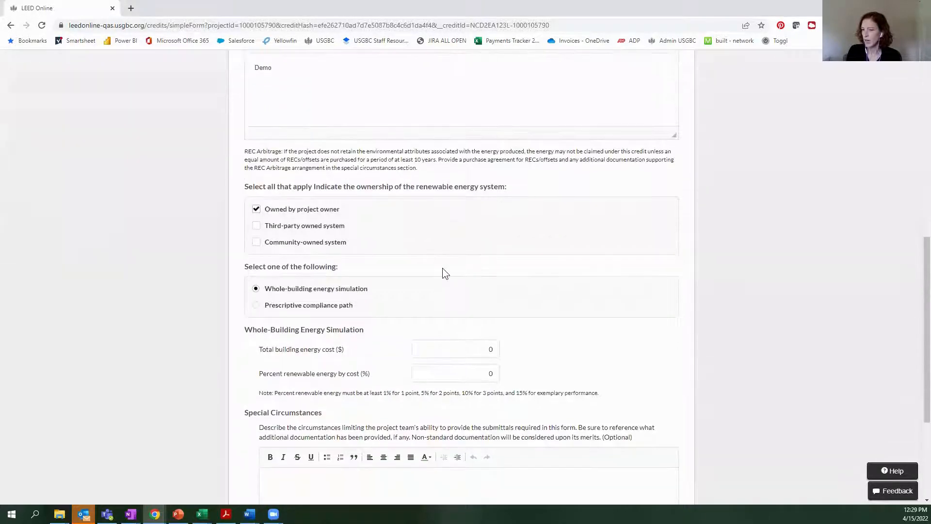
scroll("down", 3)
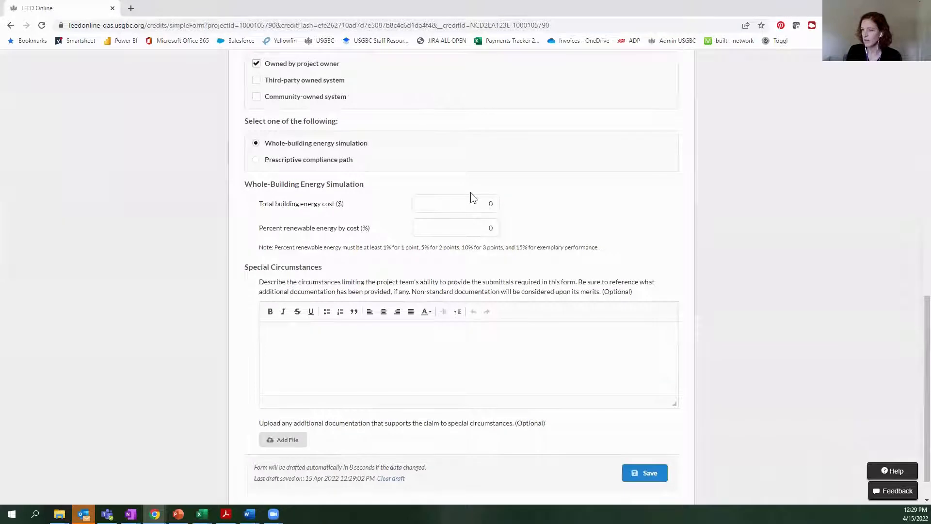
scroll("down", 3)
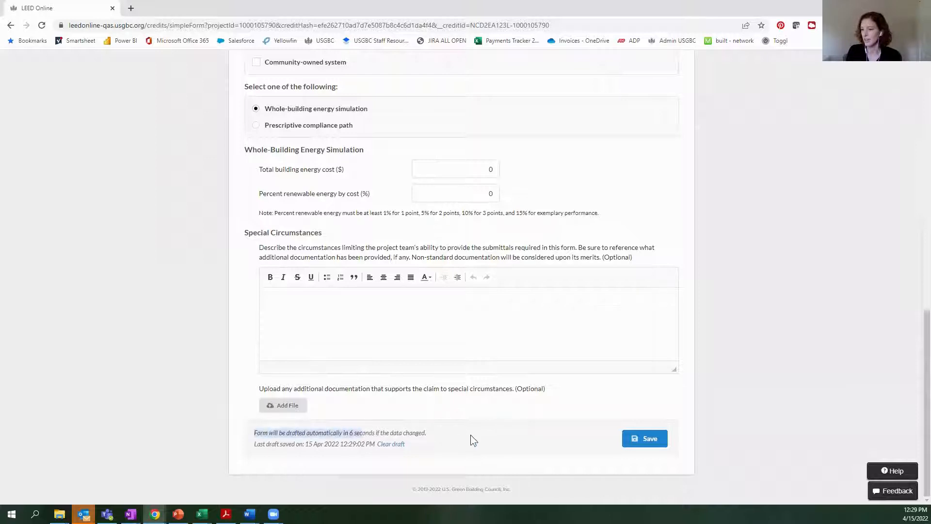
mouse_move(452, 438)
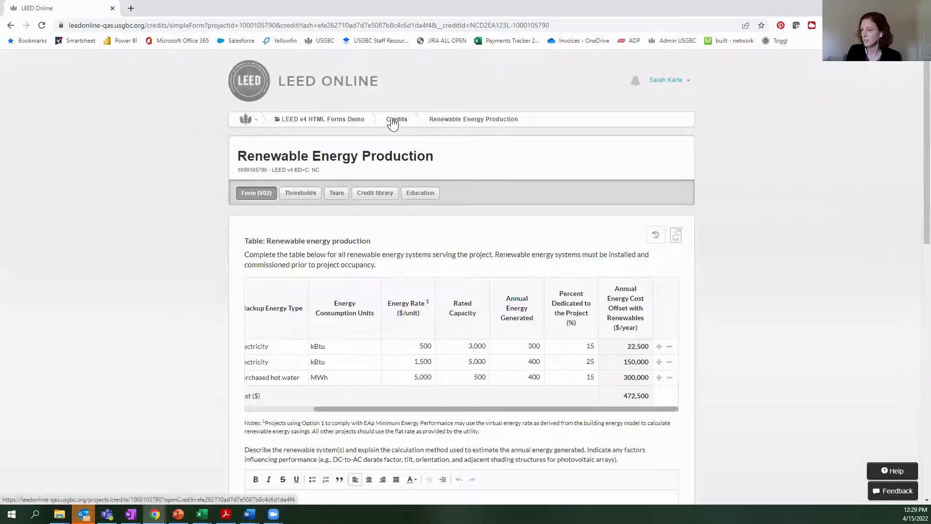
Step: Return to Credits and reopen the Renewable Energy Production Form (V02), showing the drafted-not-saved notice
left_click(396, 119)
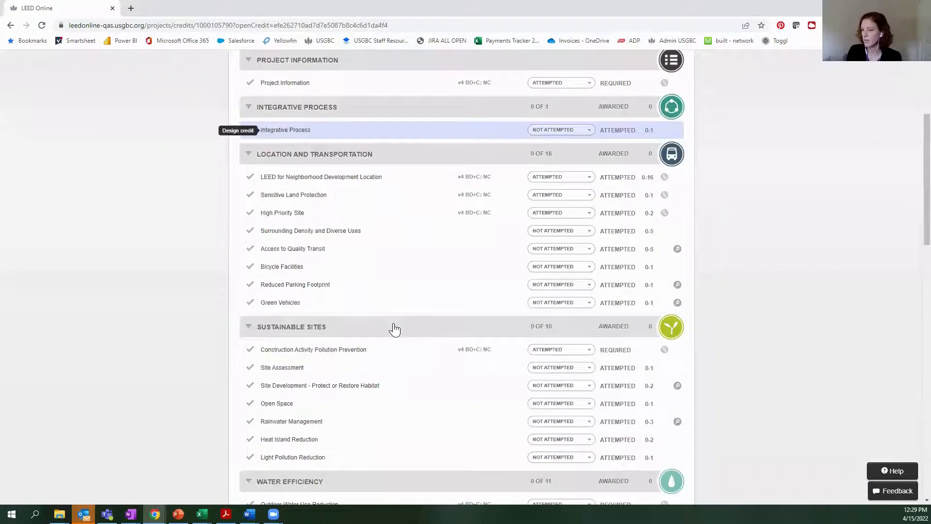
scroll("down", 3)
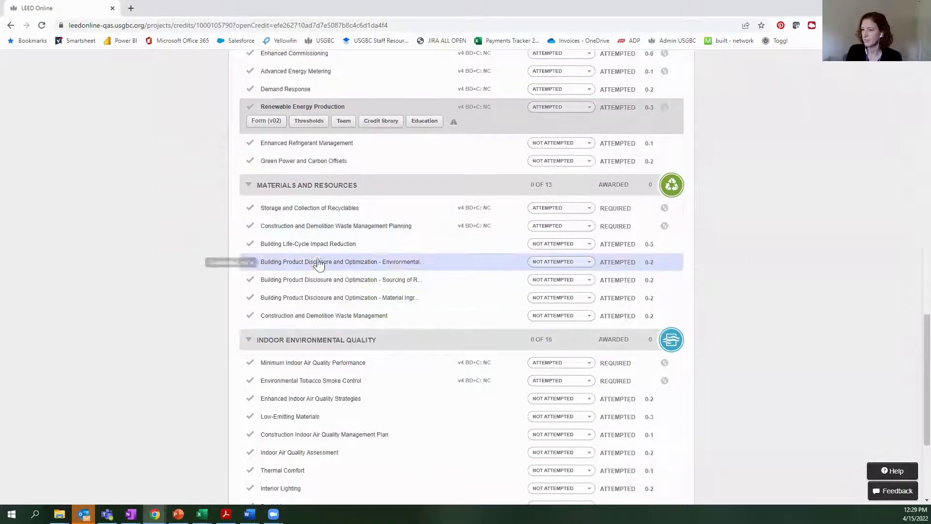
left_click(265, 120)
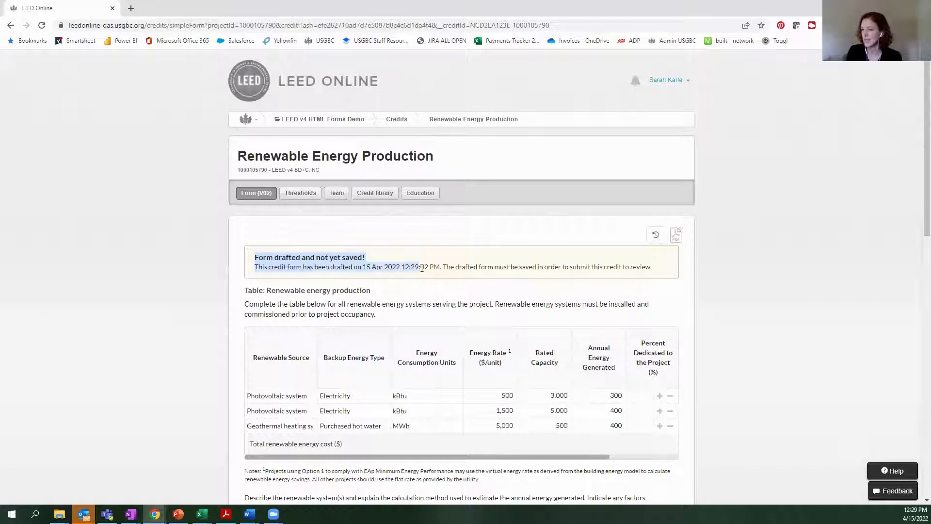
Step: Review the geothermal row's source and backup choices, then save the credit form
left_click(279, 426)
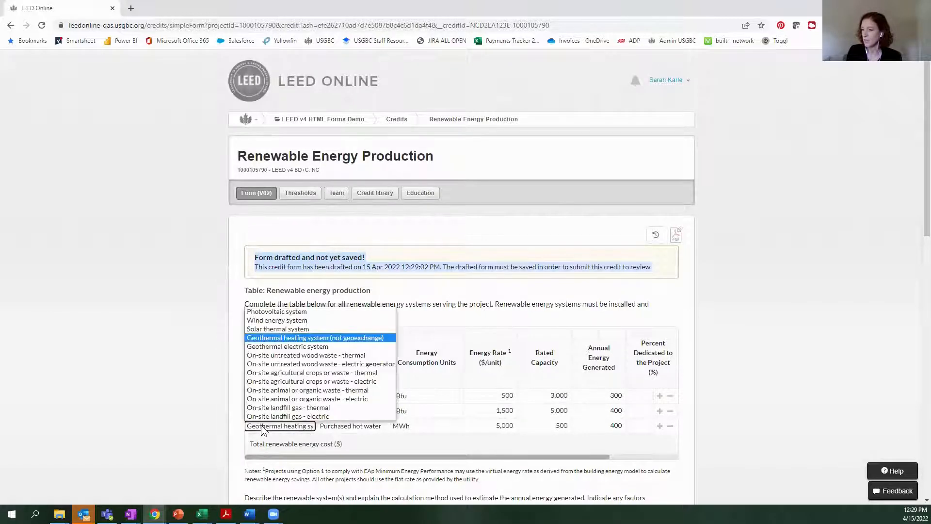
left_click(353, 425)
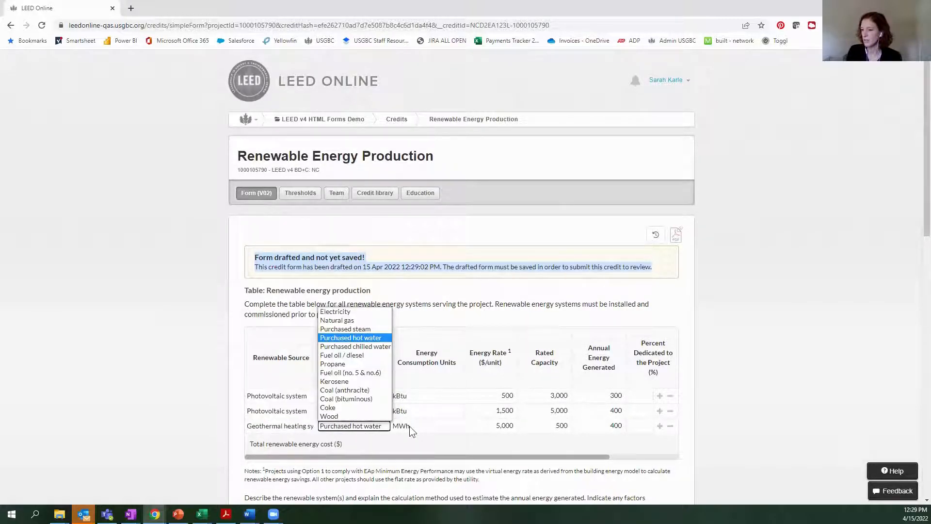
left_click(351, 337)
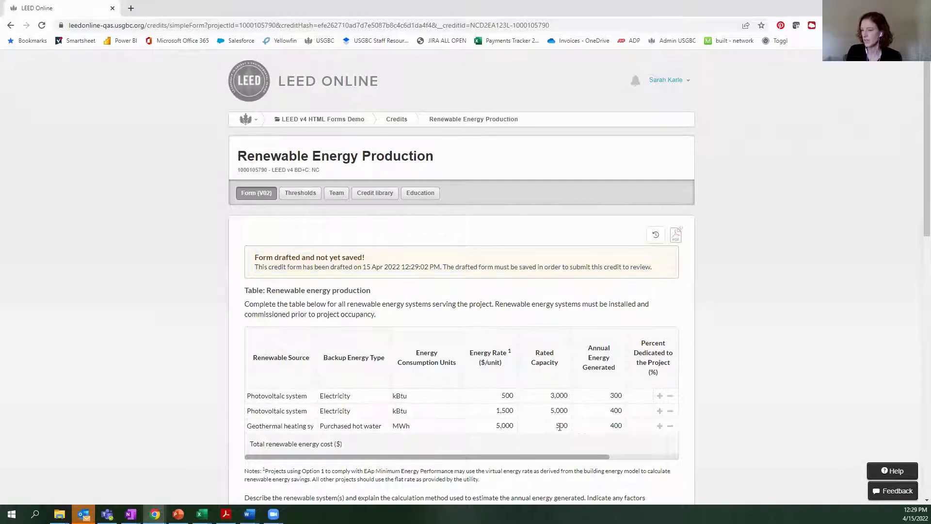
scroll("down", 3)
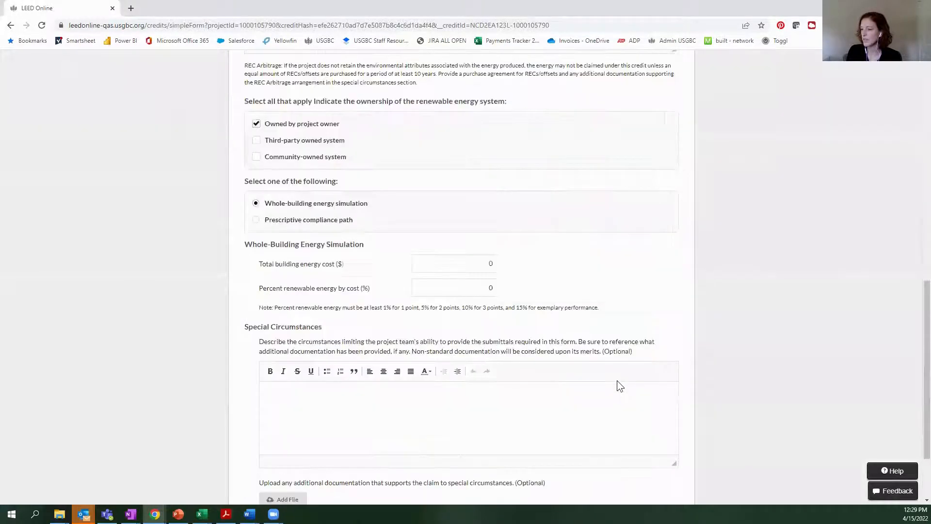
scroll("down", 3)
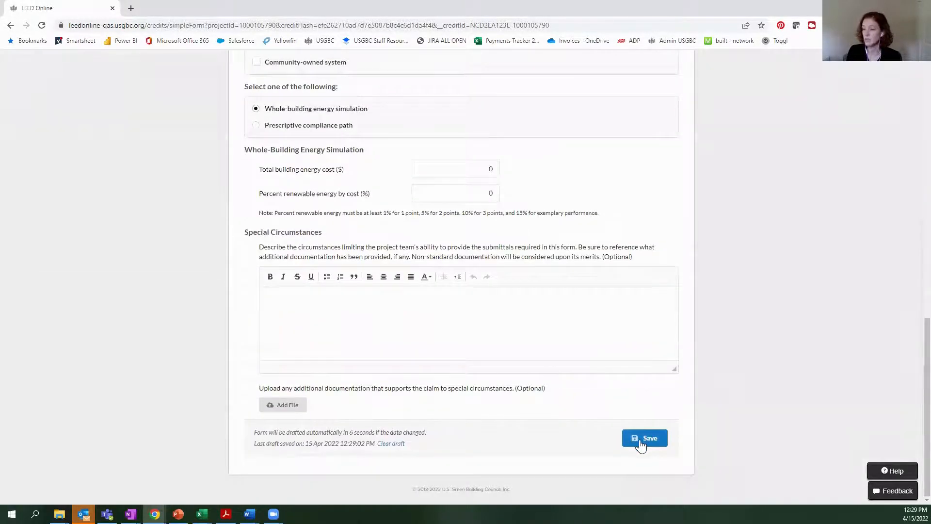
left_click(645, 438)
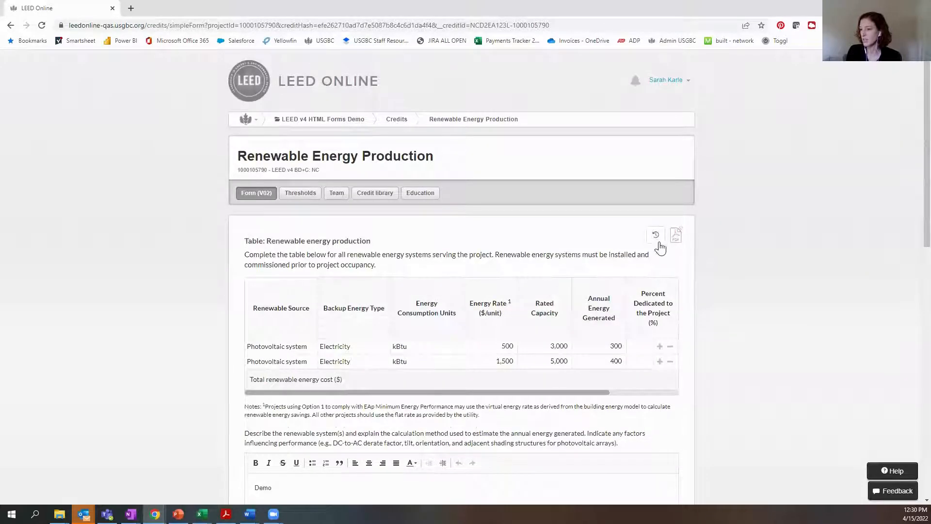
Step: Show the Form Edit Revisions history listing r4 from 15 Apr 2022 12:29 PM above r3
left_click(656, 235)
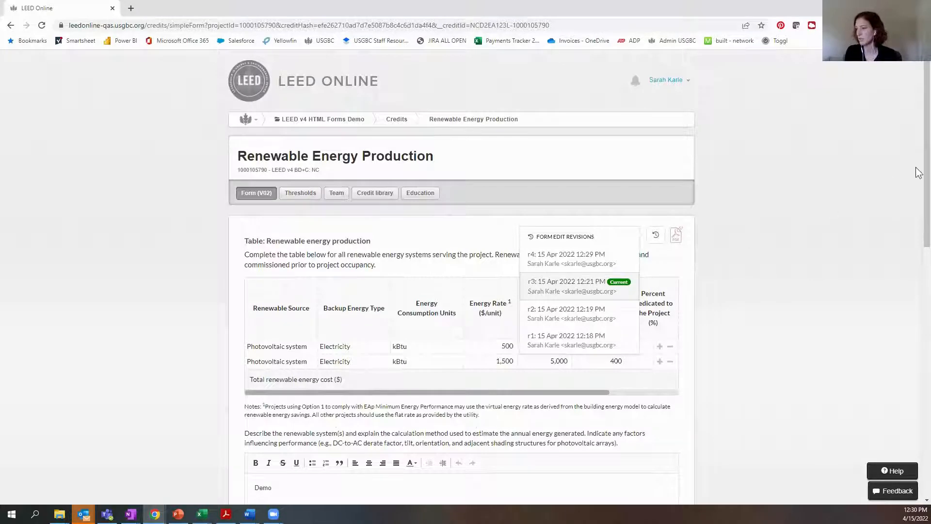
scroll("down", 3)
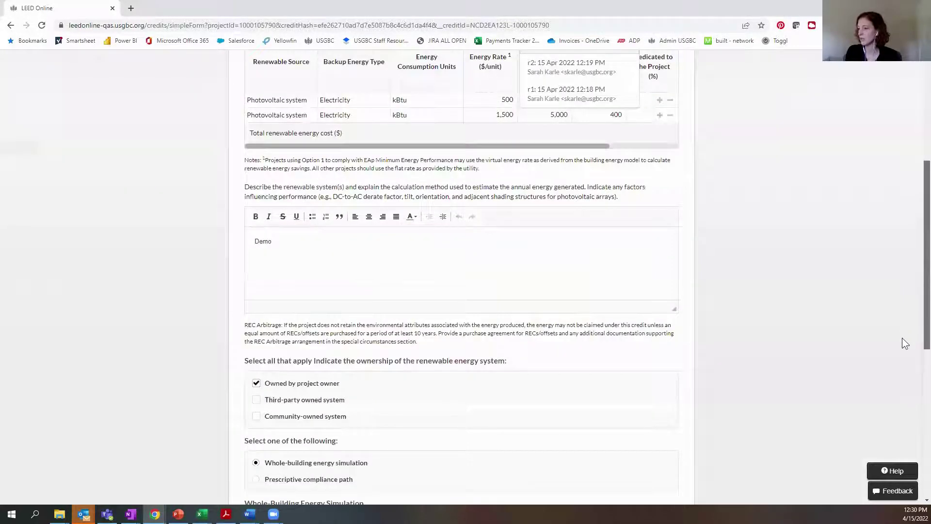
scroll("down", 3)
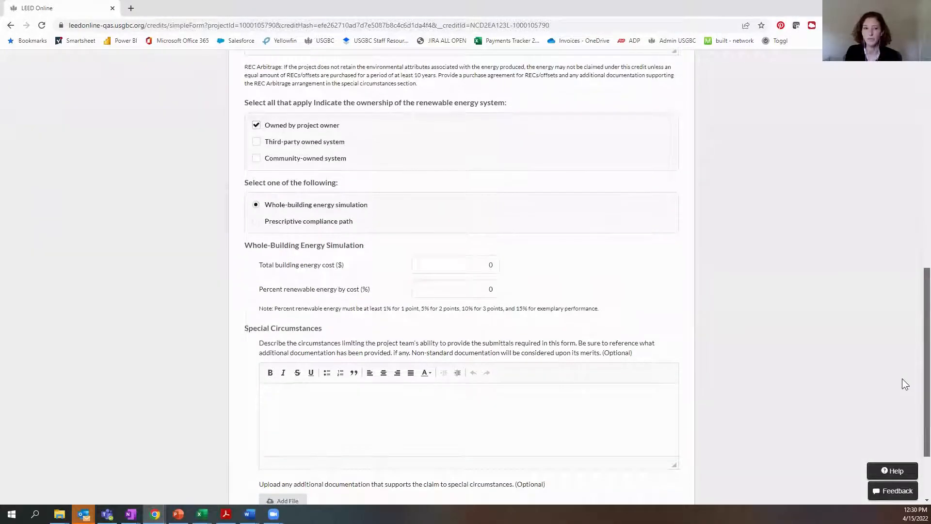